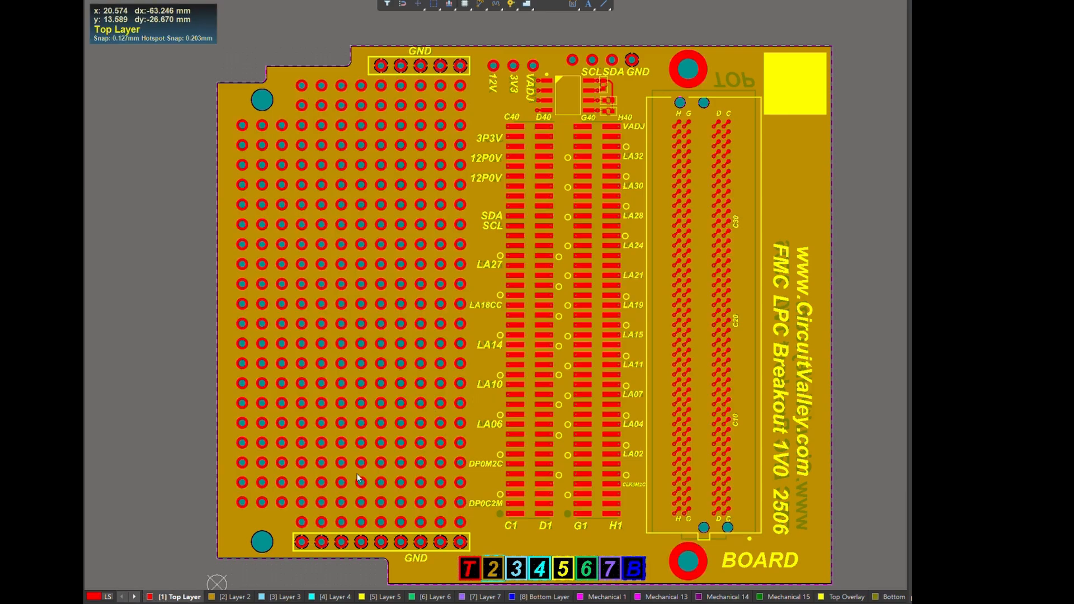
mouse_move(266, 577)
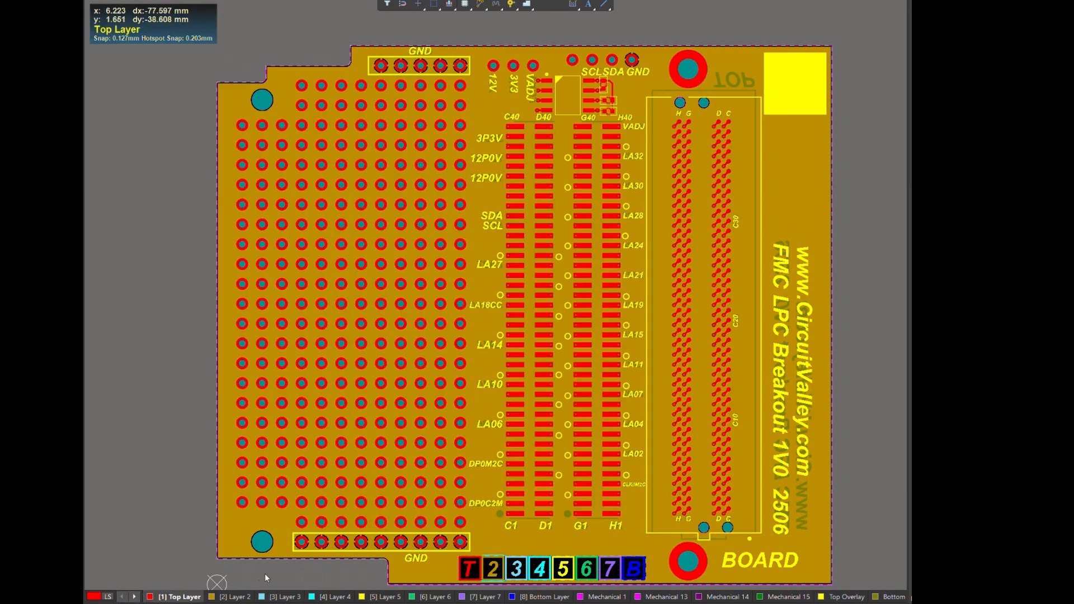
Show Layer 2, then Layer 3 traces running from the FMC connector to the labelled signal pads.
click(228, 596)
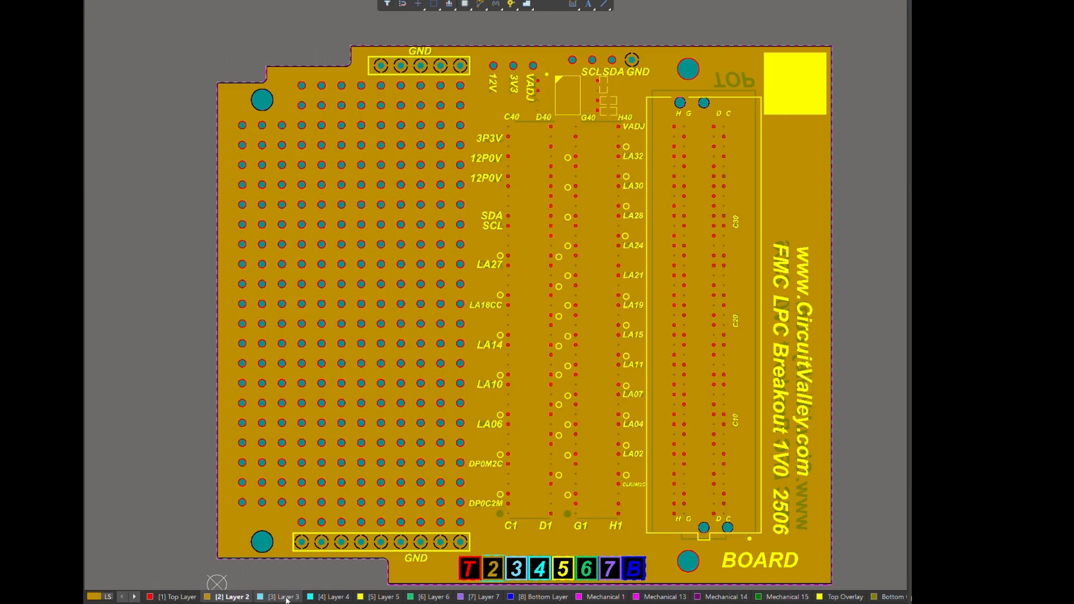
click(285, 597)
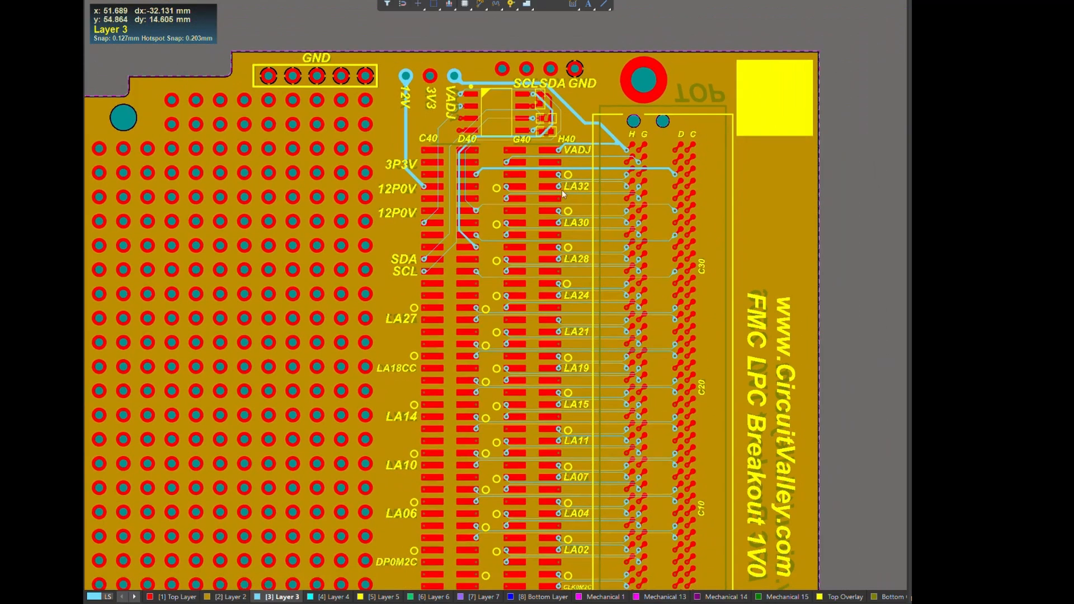
scroll(down, 3)
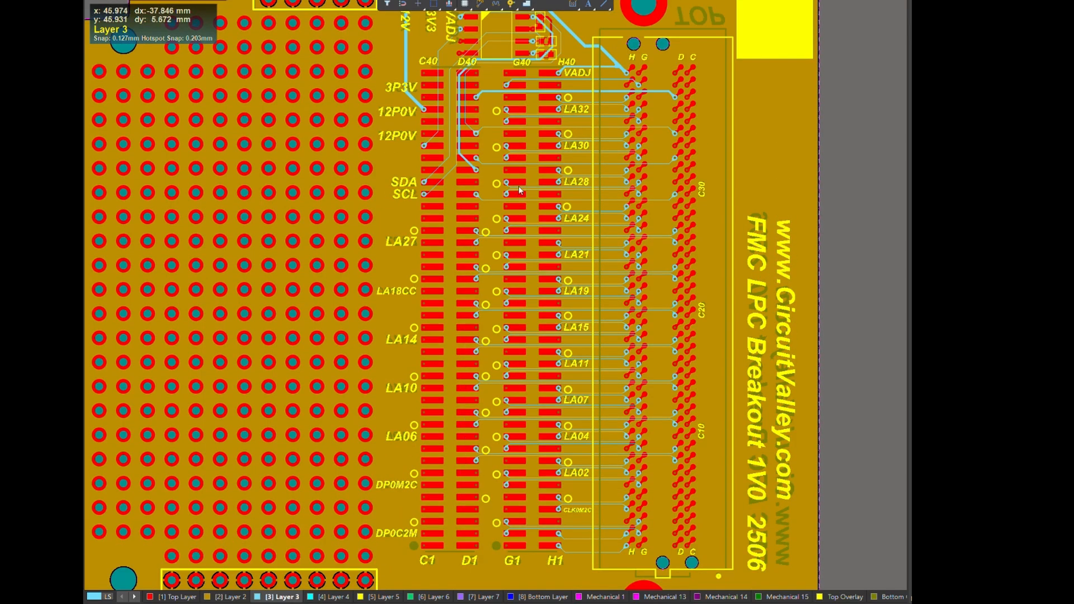
mouse_move(515, 414)
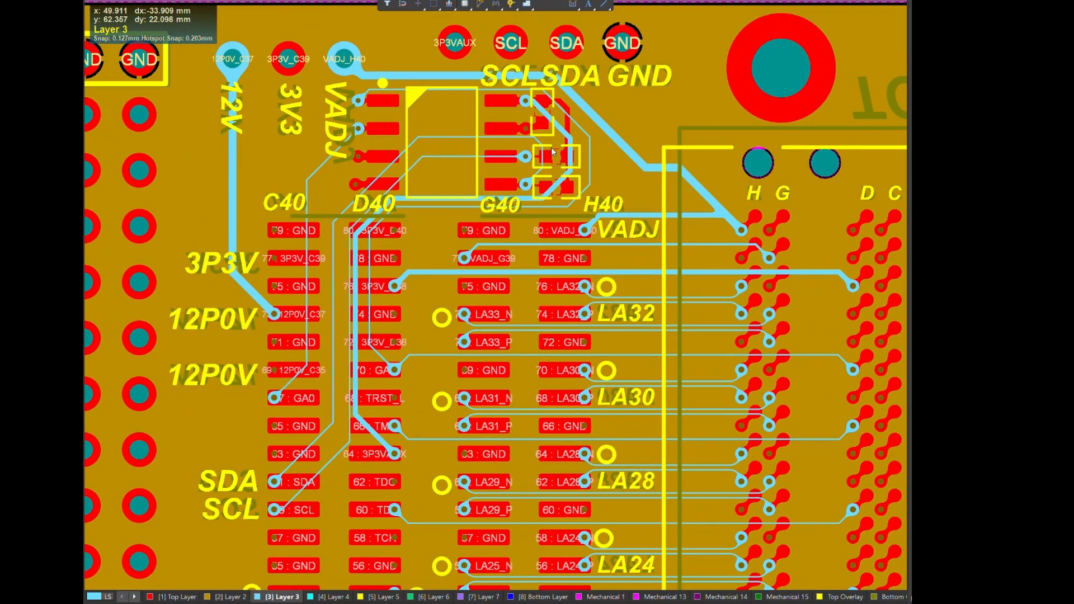
mouse_move(539, 150)
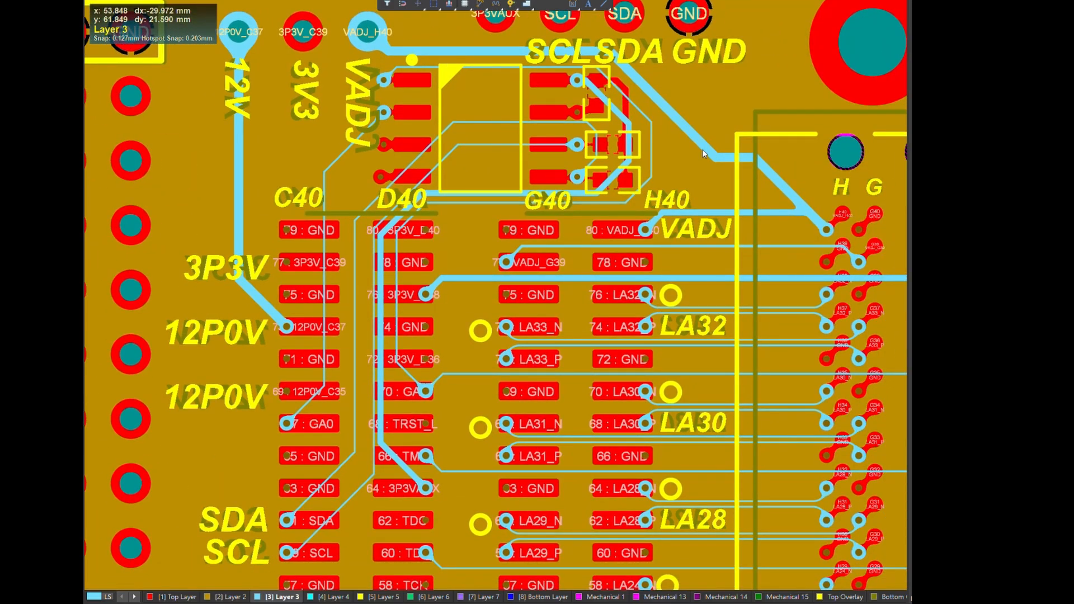
mouse_move(353, 38)
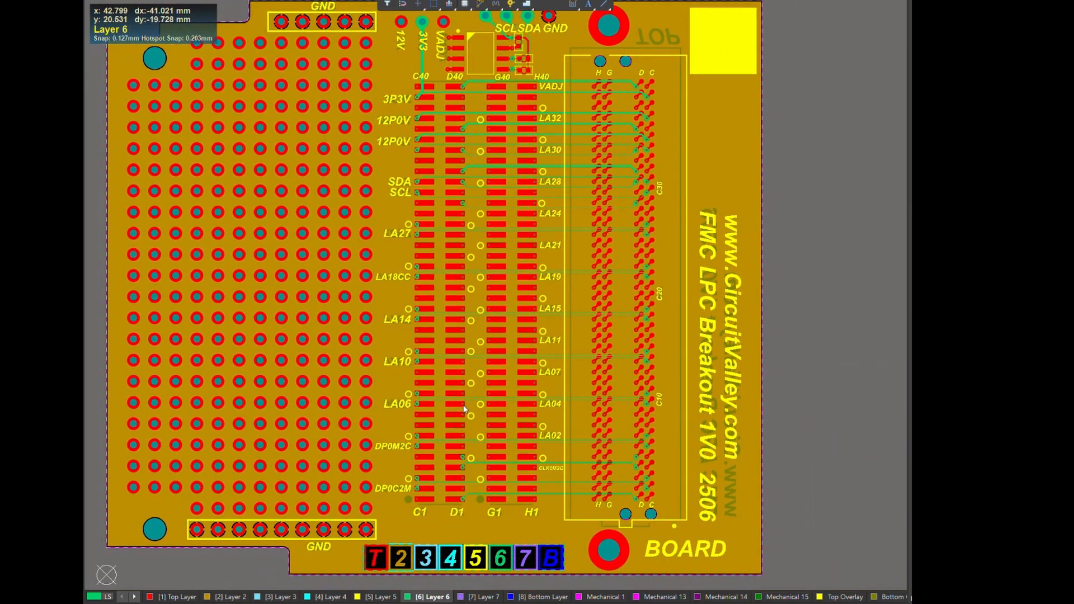
Show the Bottom Layer pads, then the Top Overlay close-up of the connector's A–K pin grid.
click(485, 596)
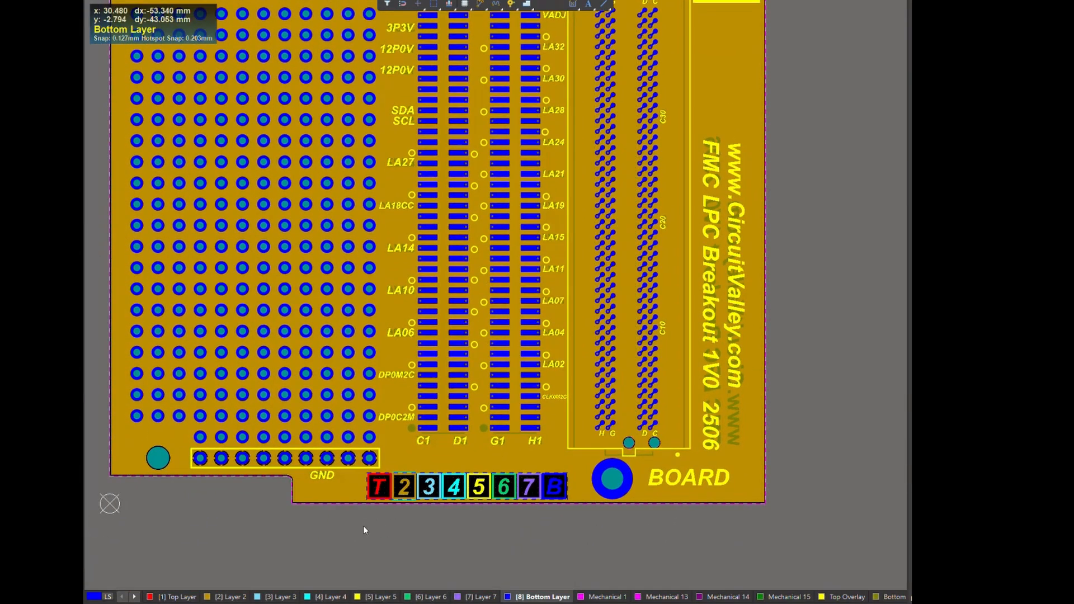
click(283, 598)
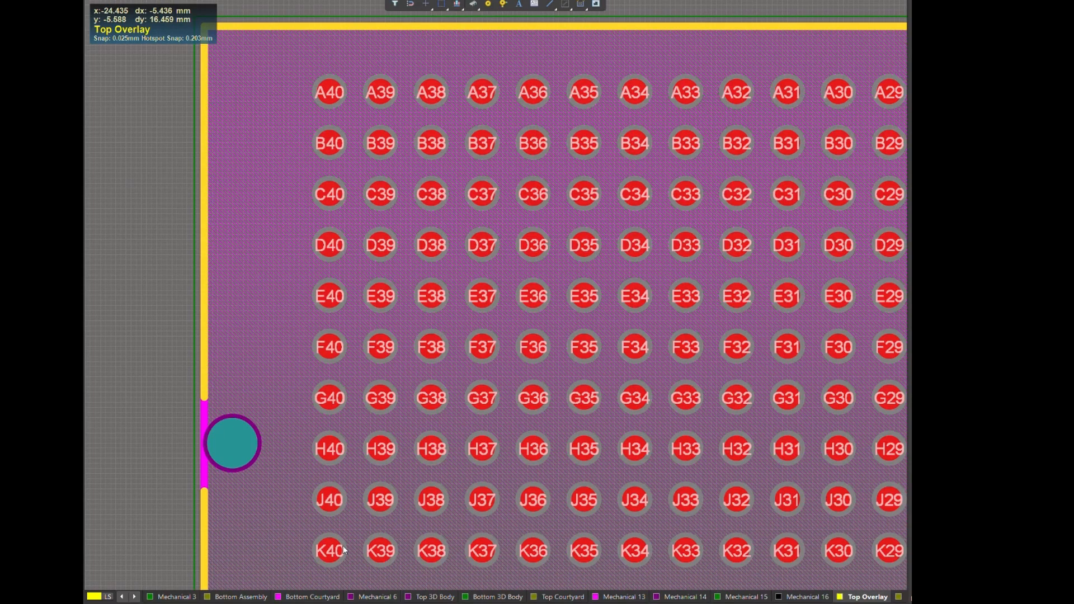
mouse_move(326, 347)
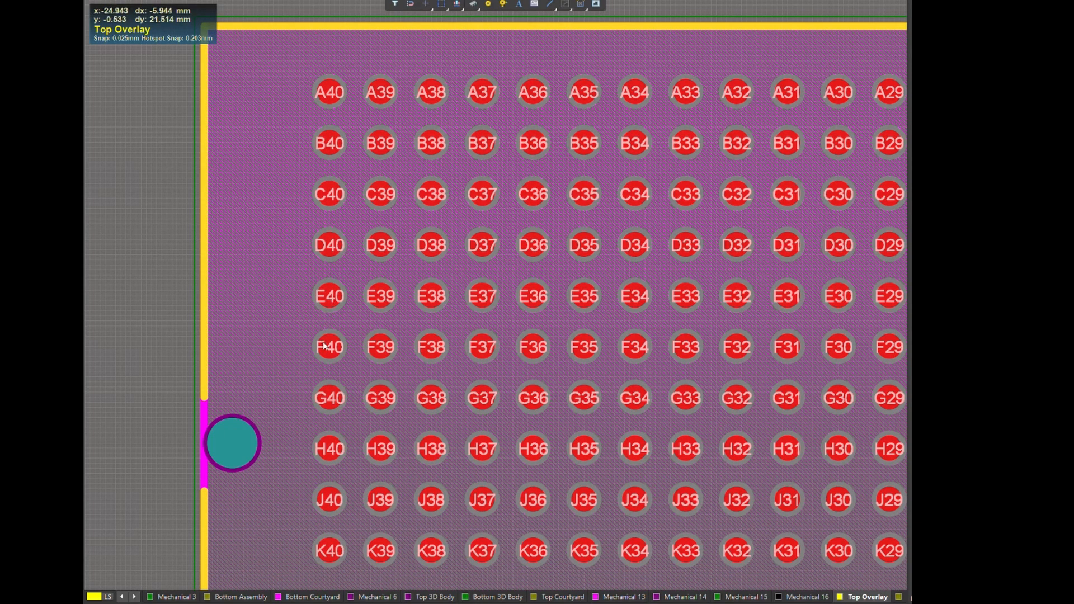
mouse_move(329, 493)
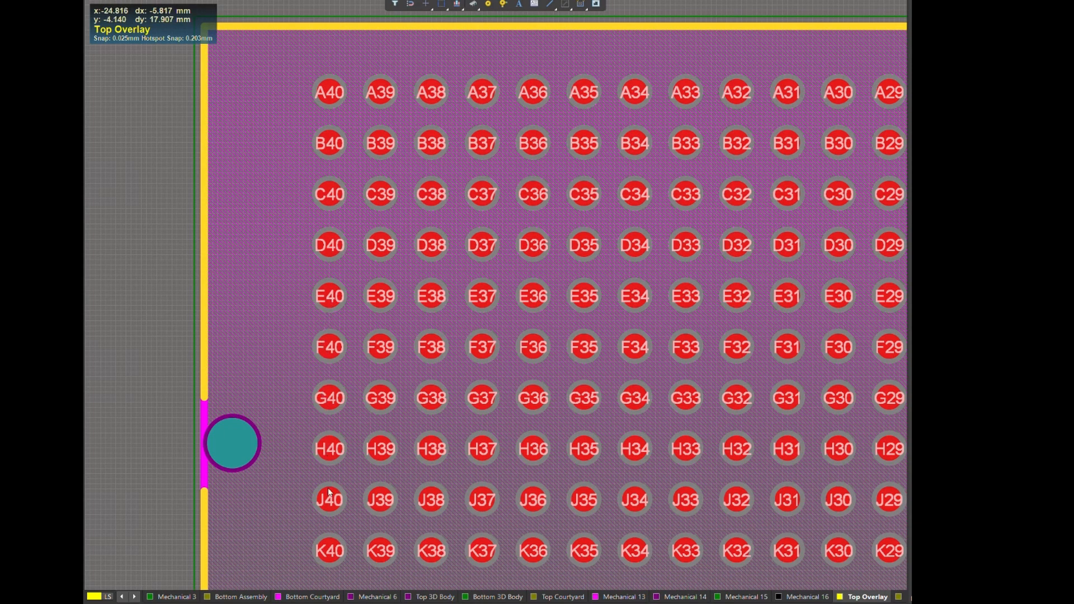
mouse_move(302, 148)
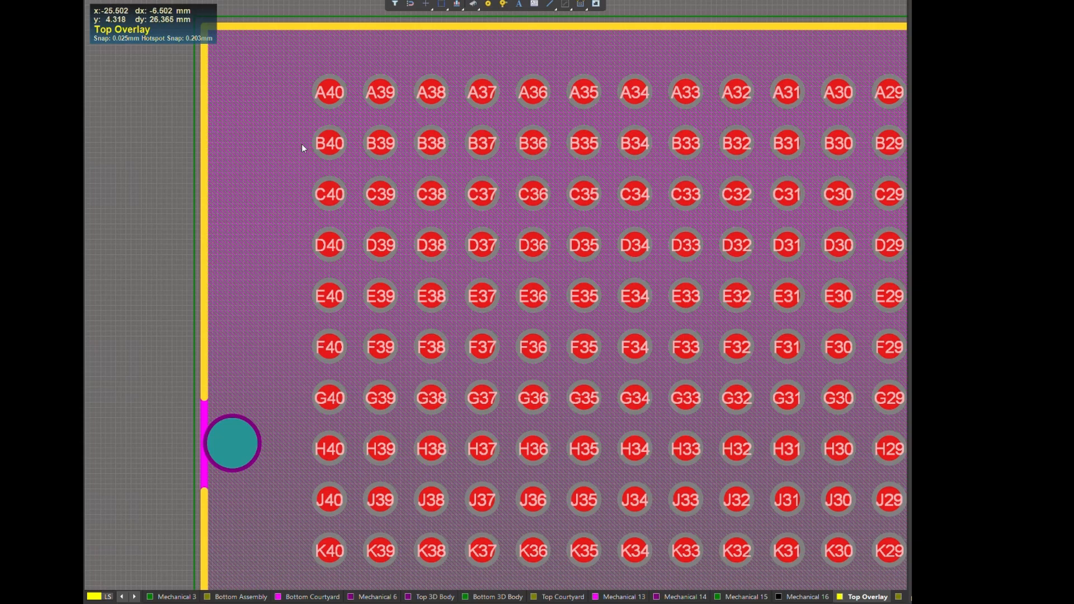
mouse_move(323, 349)
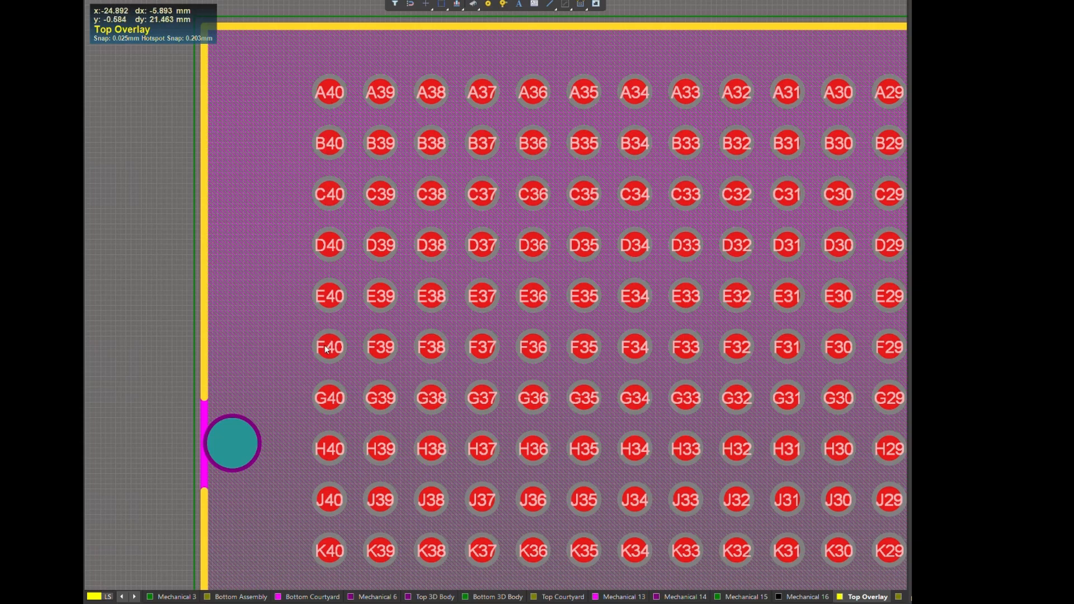
mouse_move(358, 309)
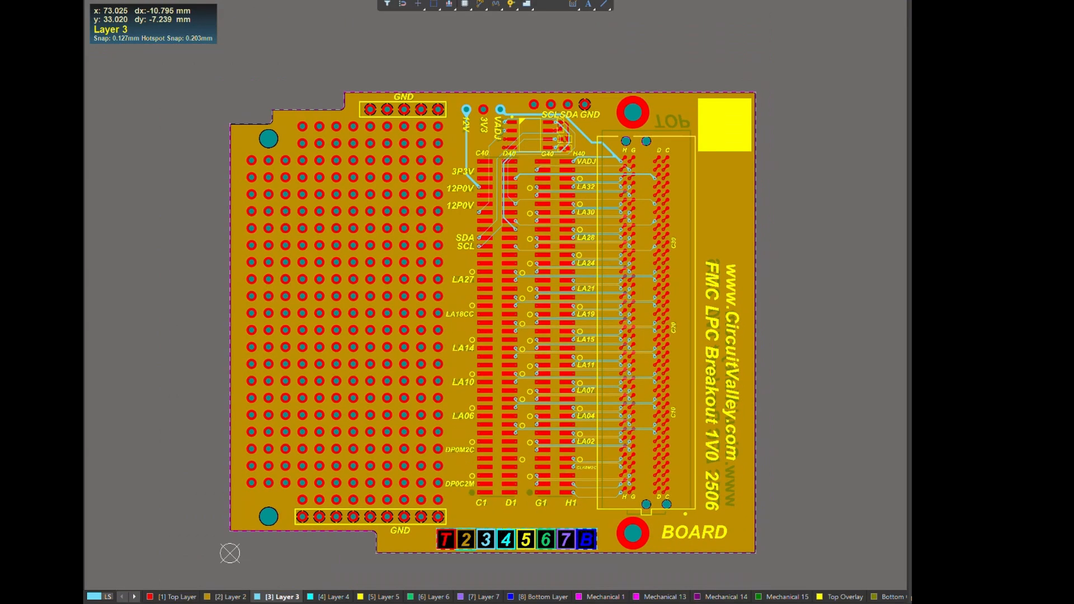
mouse_move(712, 342)
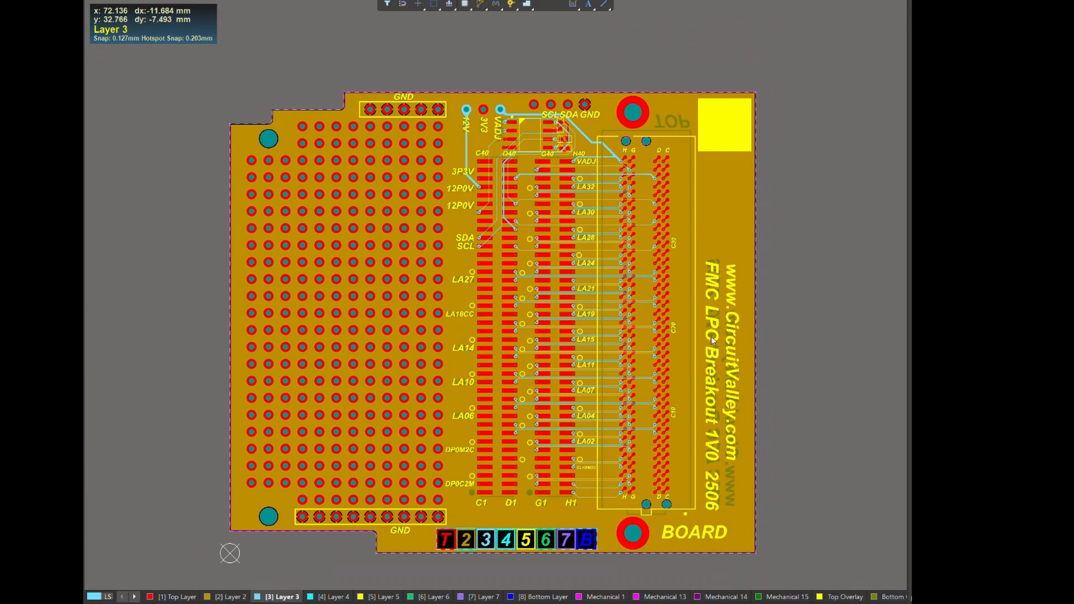
mouse_move(497, 255)
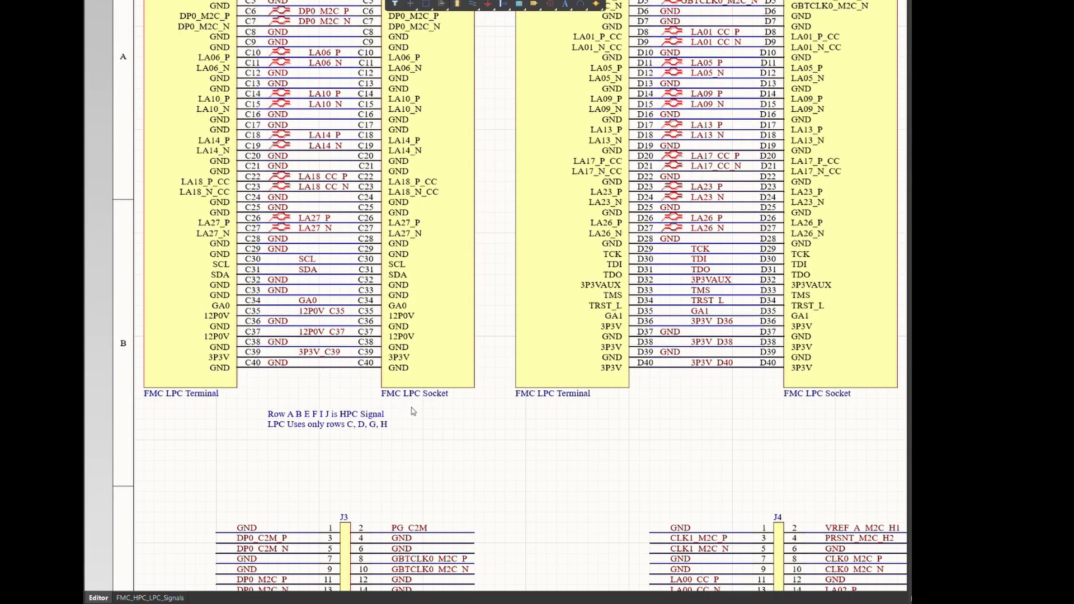
Scroll to the schematic note listing rows A, B, E, F, J and K as HPC-only signal rows.
scroll(down, 3)
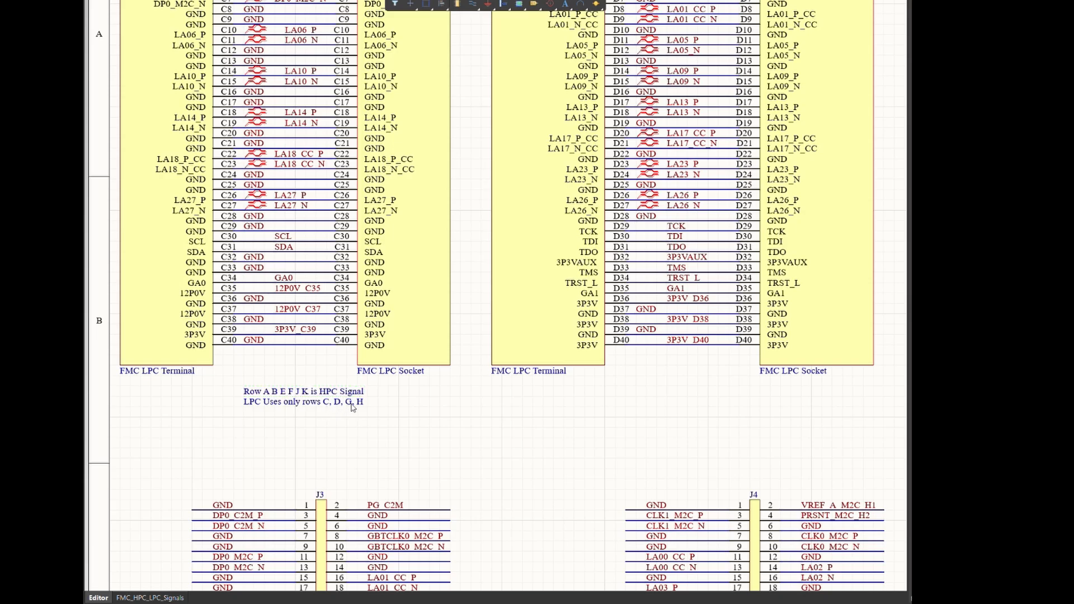
mouse_move(331, 414)
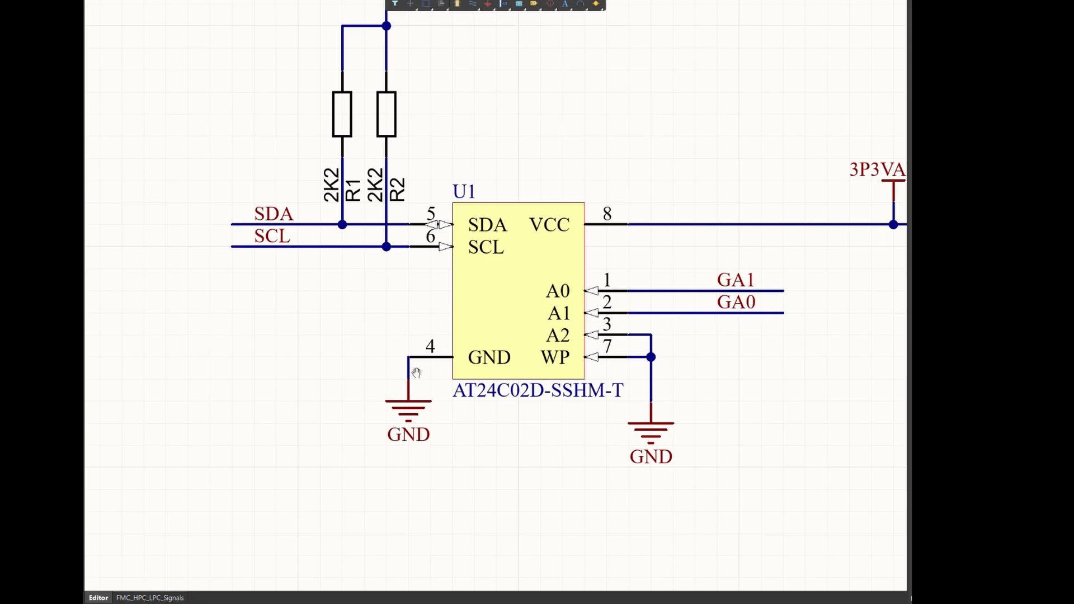
Scroll to the U1 AT24C02D EEPROM with its SDA/SCL pull-ups and GA address lines.
scroll(down, 3)
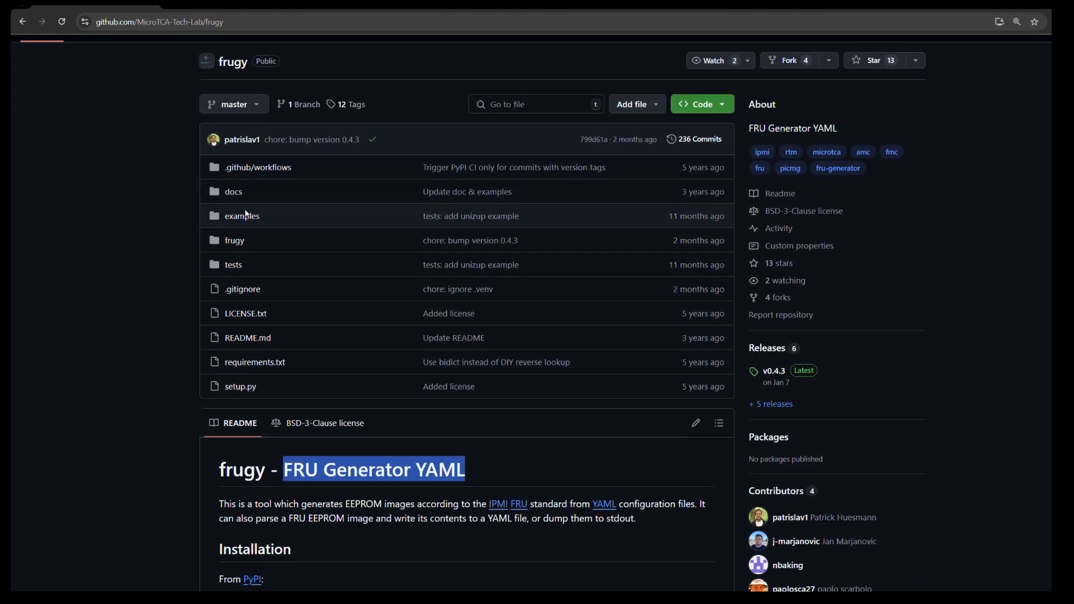
Browse the frugy examples folder listing YAML files like opalkelly_default_2k.yml and fmc+_loopback.yml.
click(242, 216)
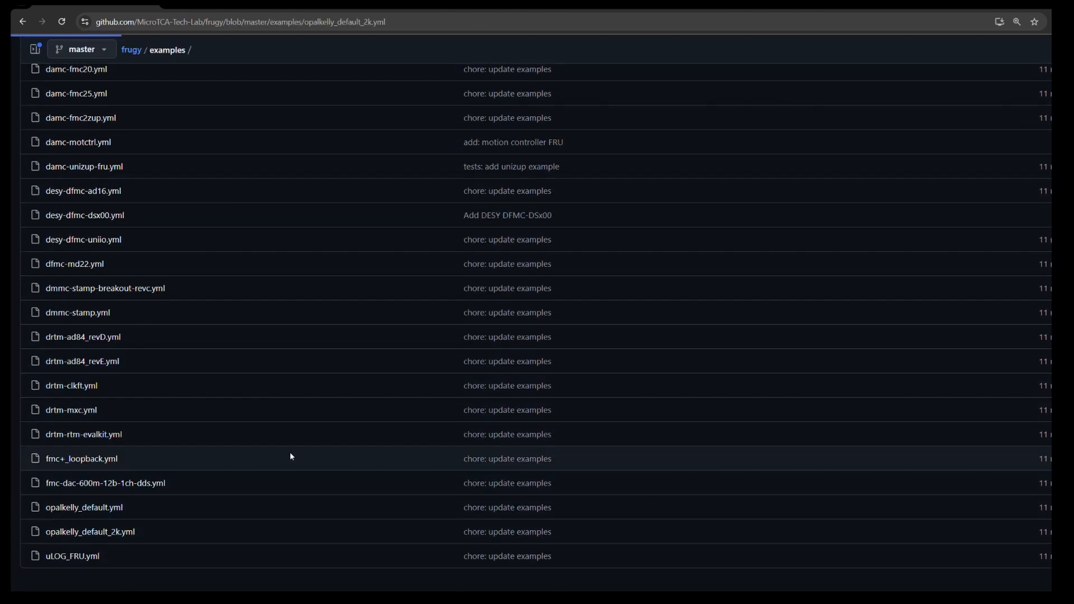
click(90, 532)
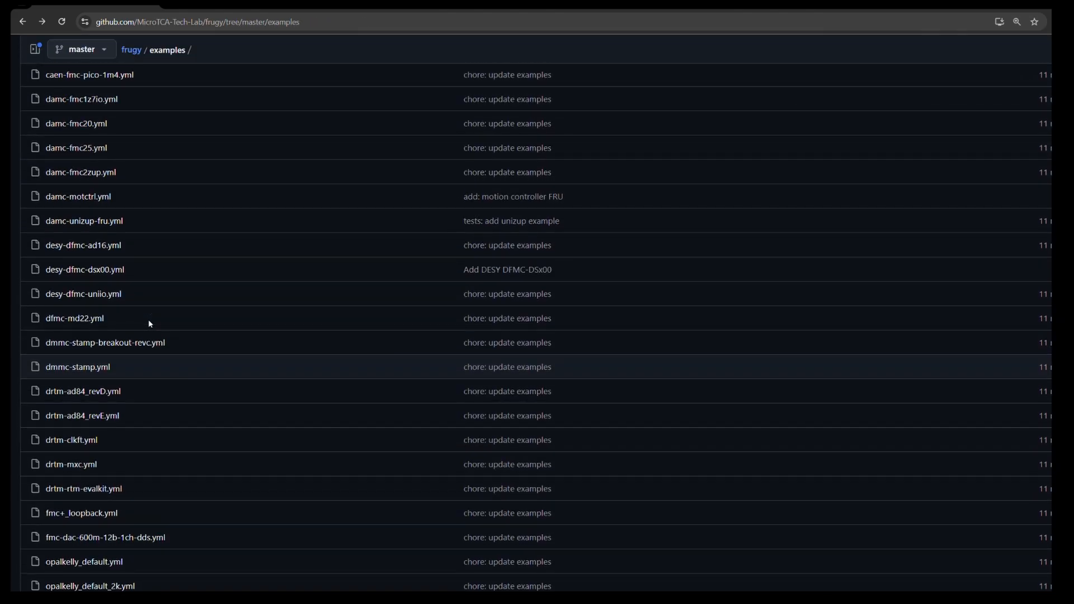
scroll(down, 3)
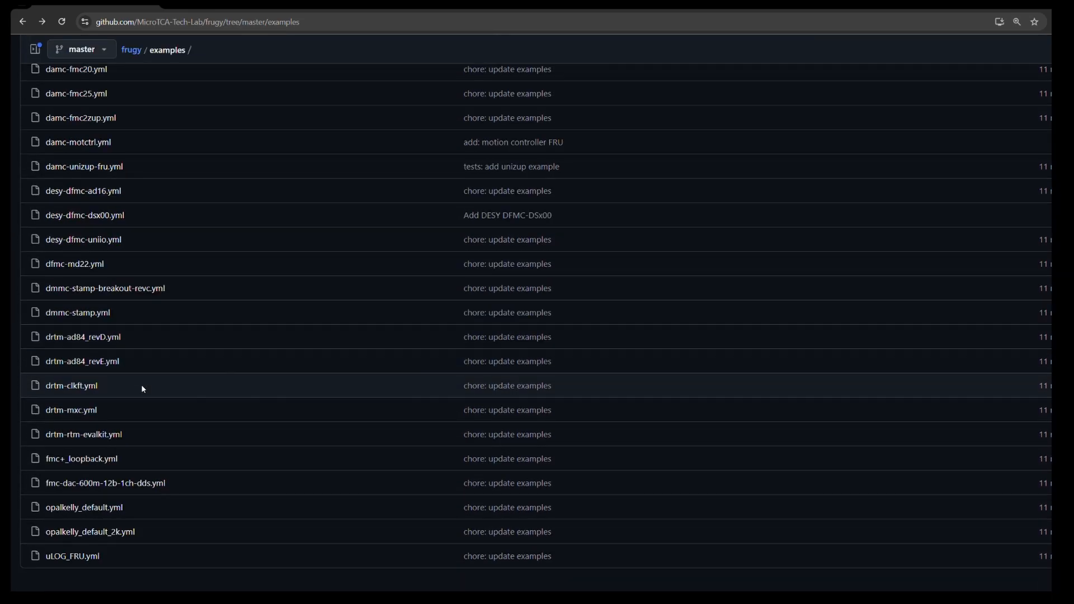
mouse_move(93, 536)
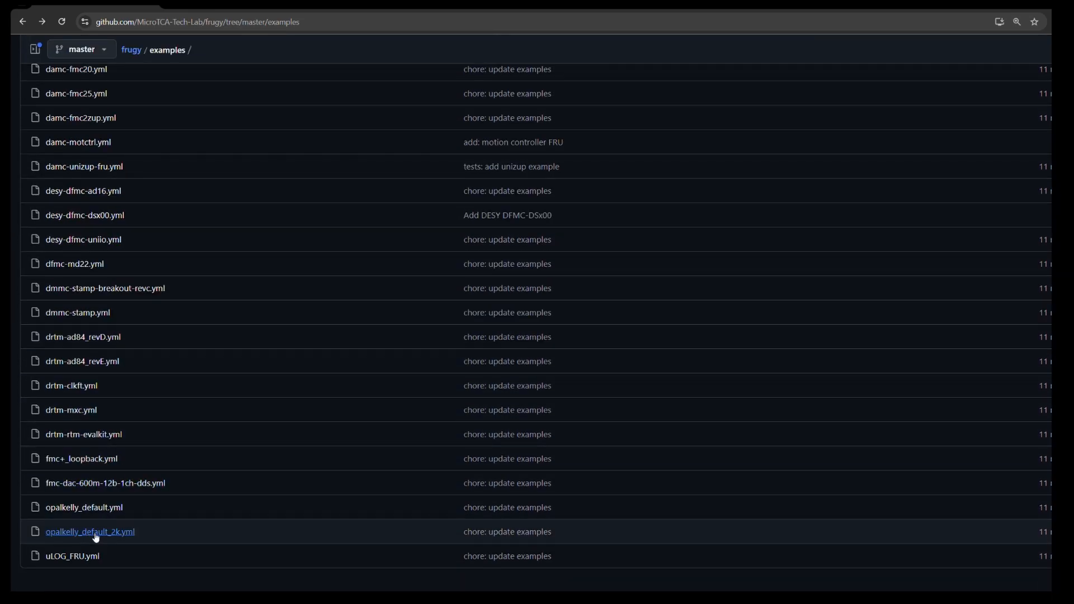
View fmc+_loopback.yml and select its min_voltage value 11400.
click(67, 459)
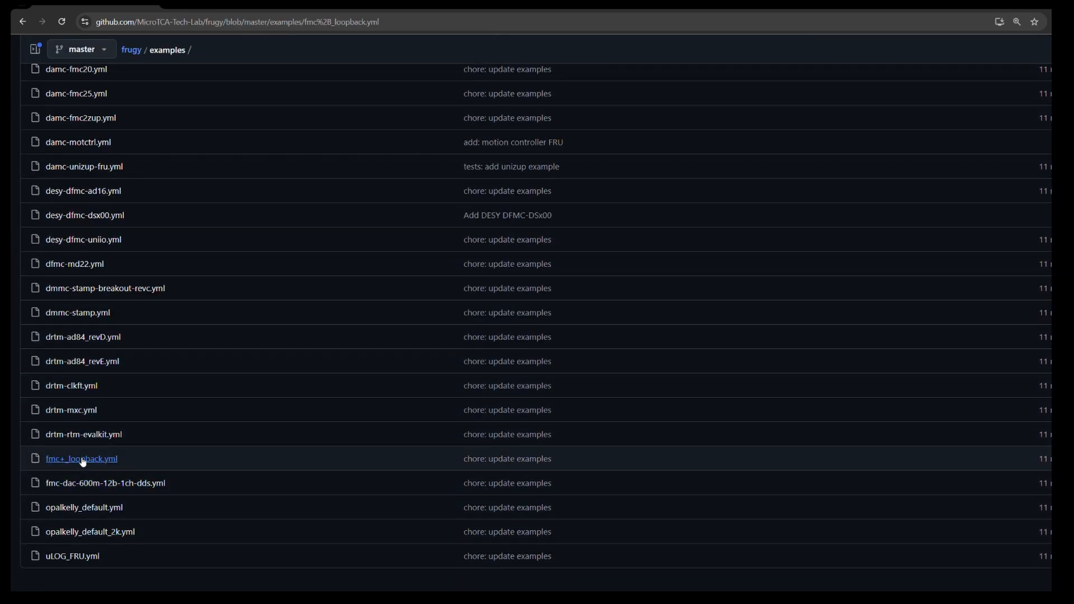
click(80, 459)
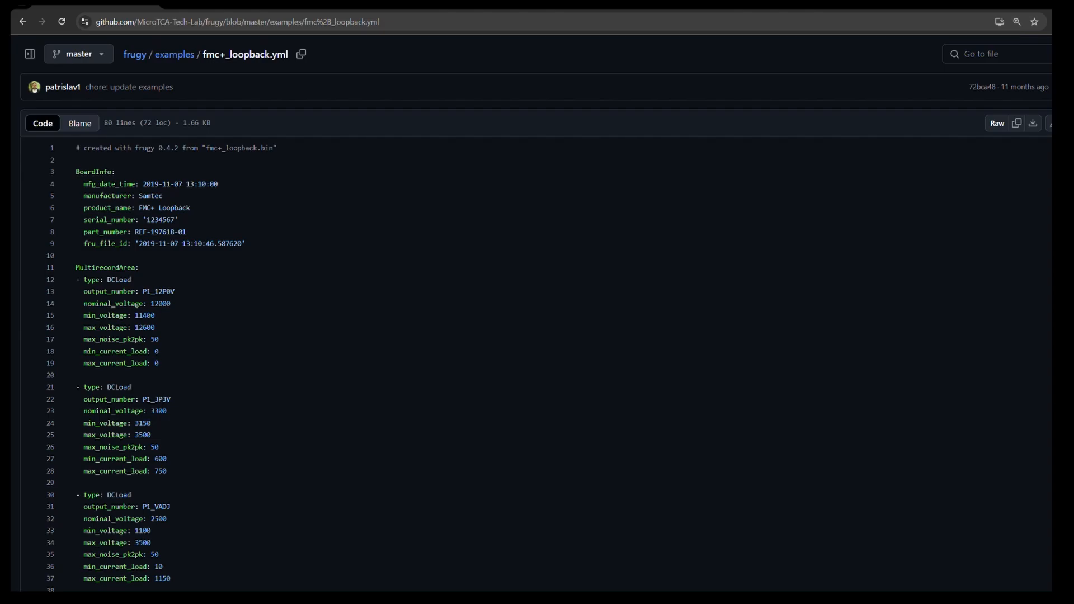
double_click(151, 195)
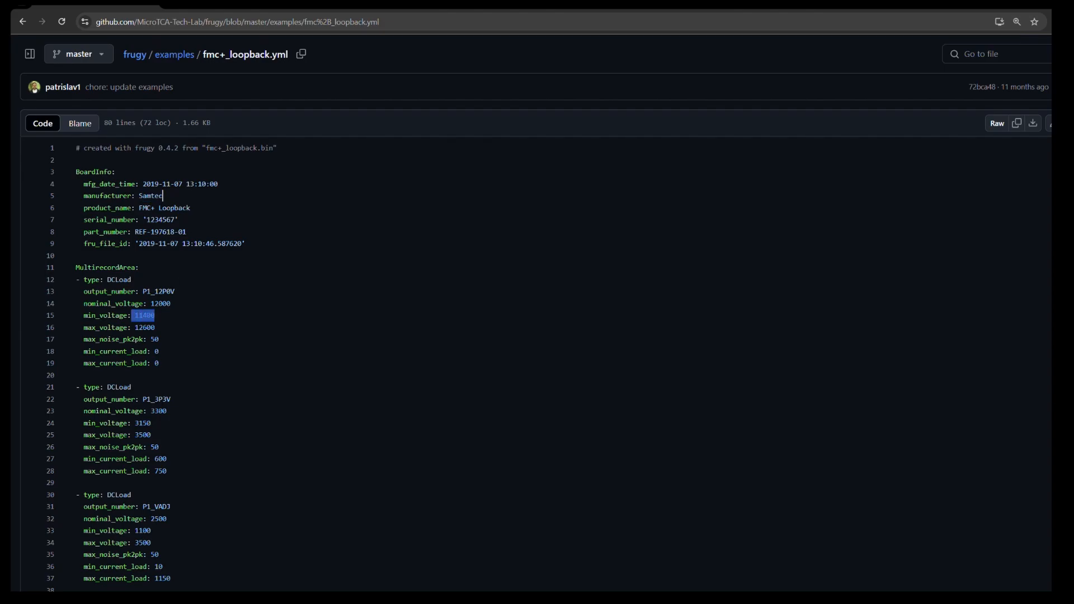
Look up references to 11400, select max_voltage 12600, then return to the frugy README.
click(144, 316)
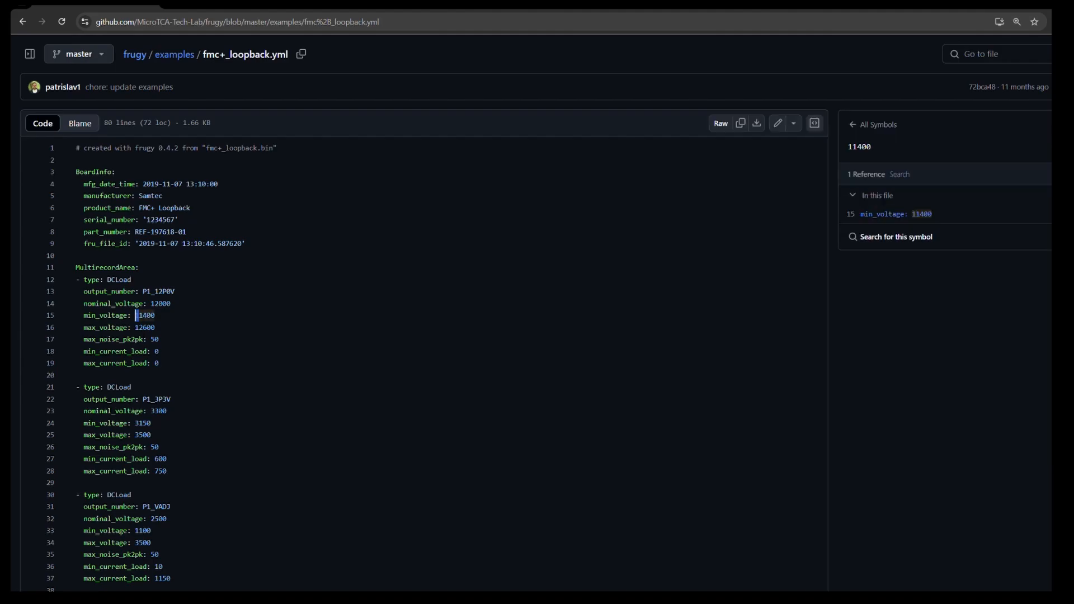
double_click(144, 326)
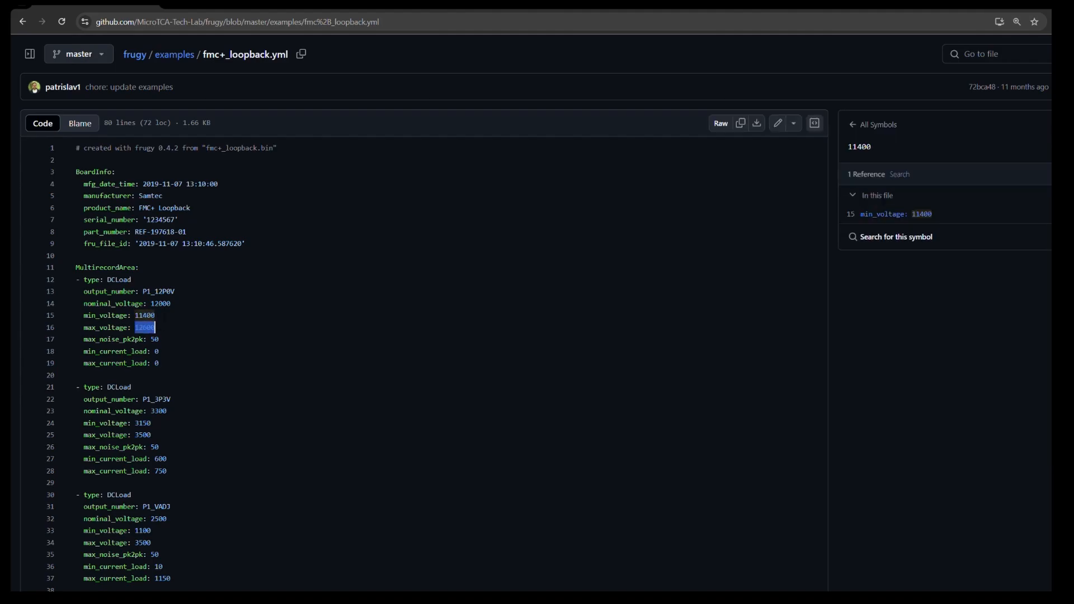
click(150, 53)
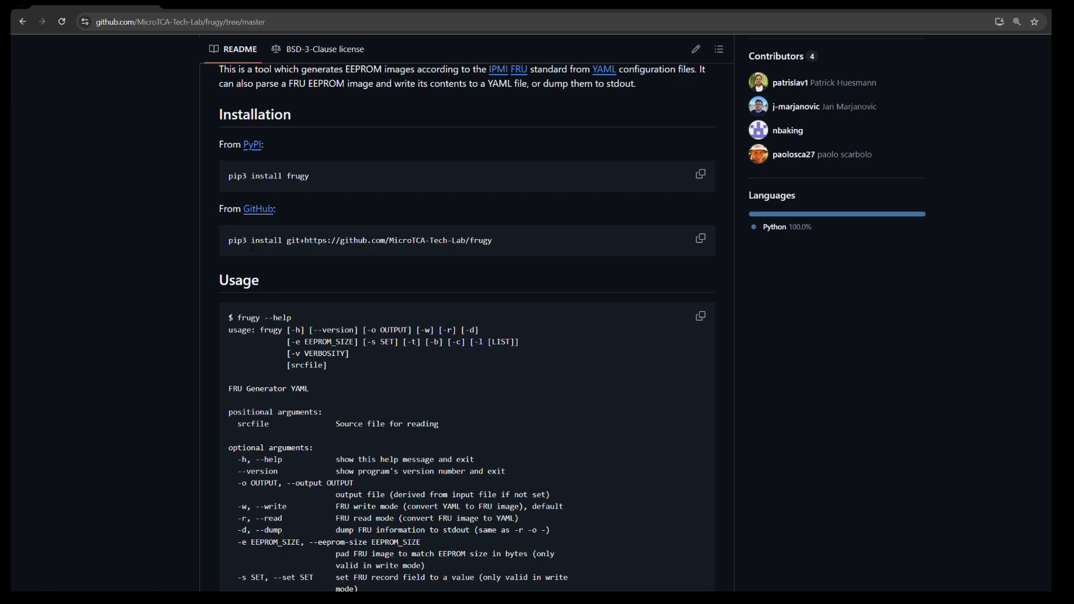
Scroll the frugy README to its usage options and highlight a command example.
scroll(down, 3)
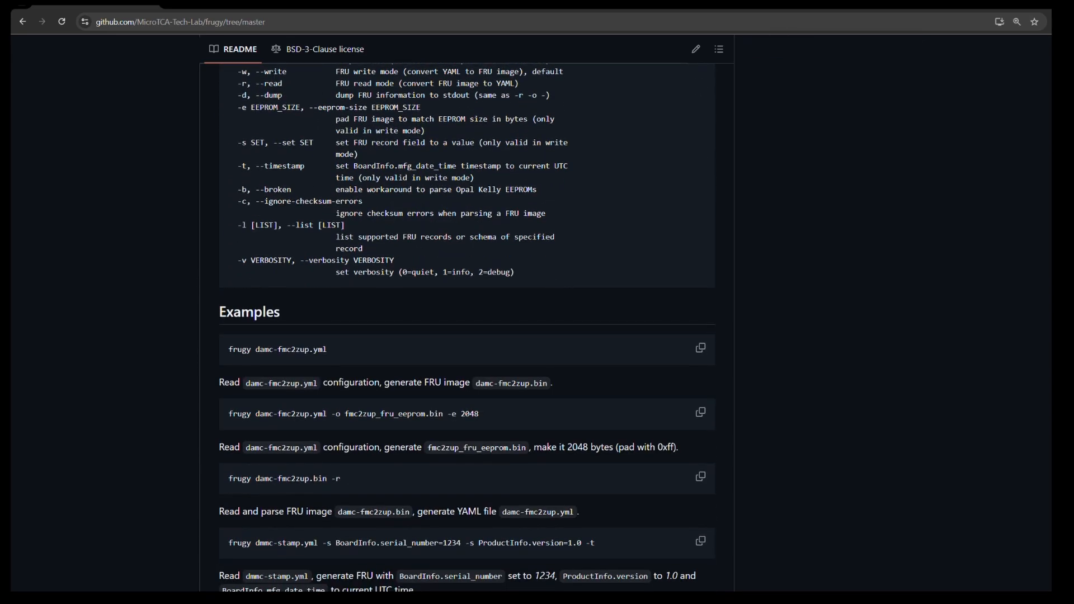
drag(229, 413, 432, 413)
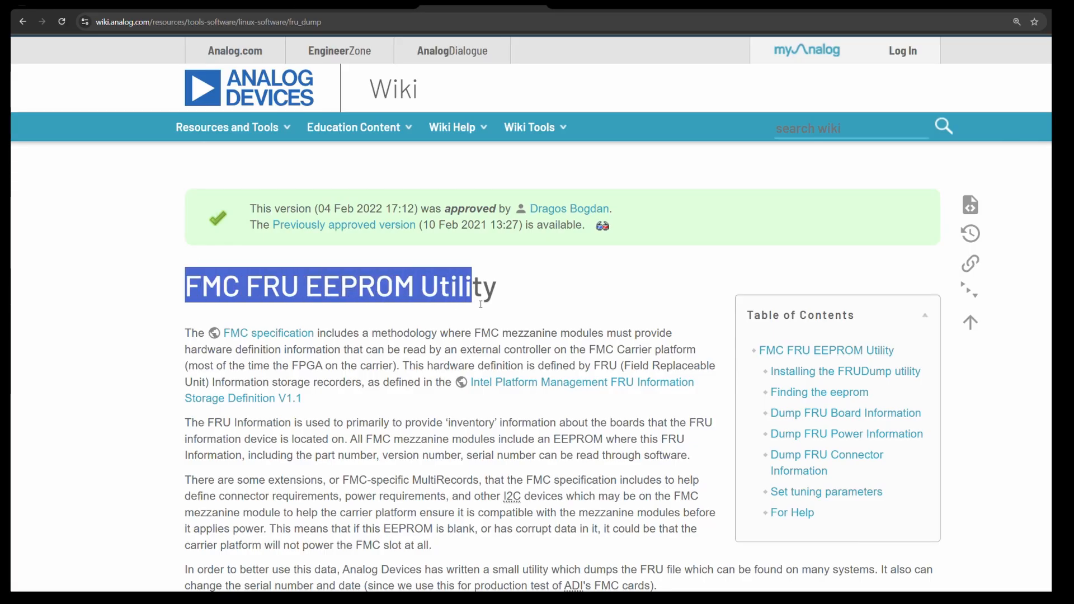
Scroll through the fru-dump synopsis, power and connector output examples, highlighting a line.
scroll(down, 3)
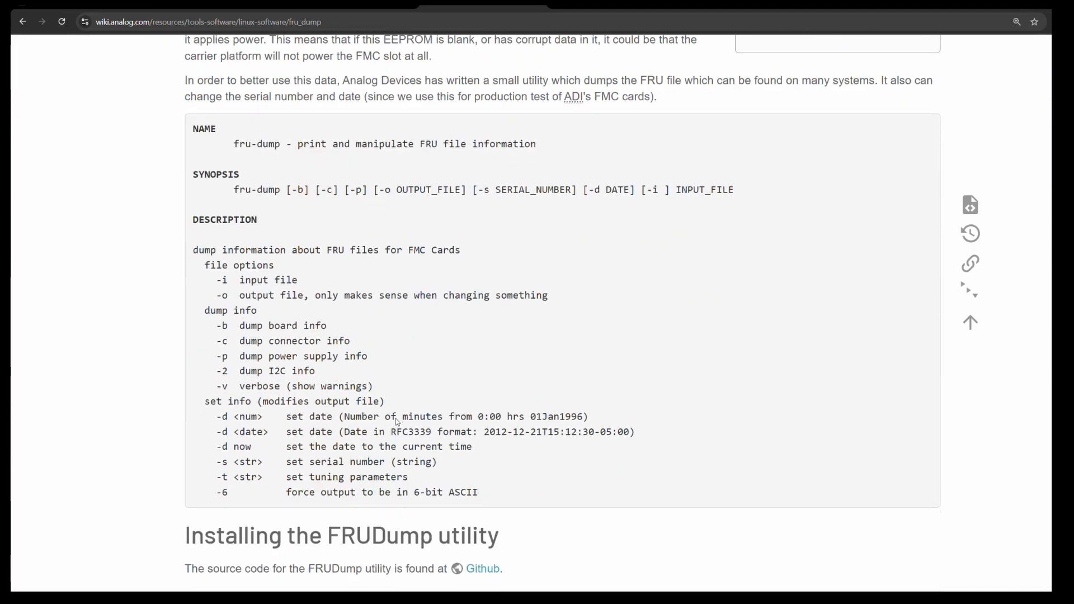
scroll(down, 3)
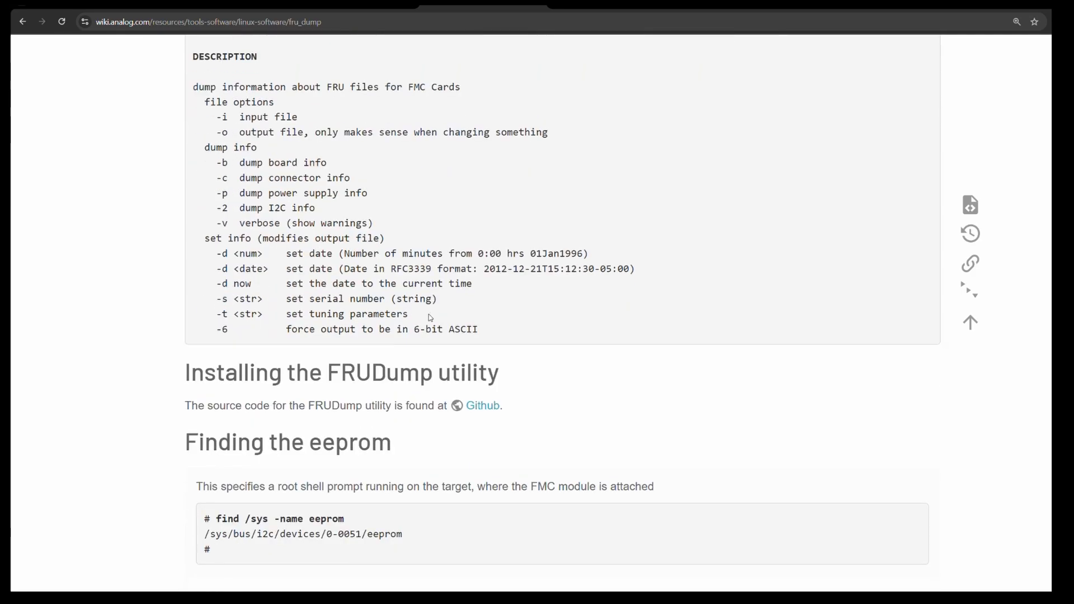
scroll(down, 3)
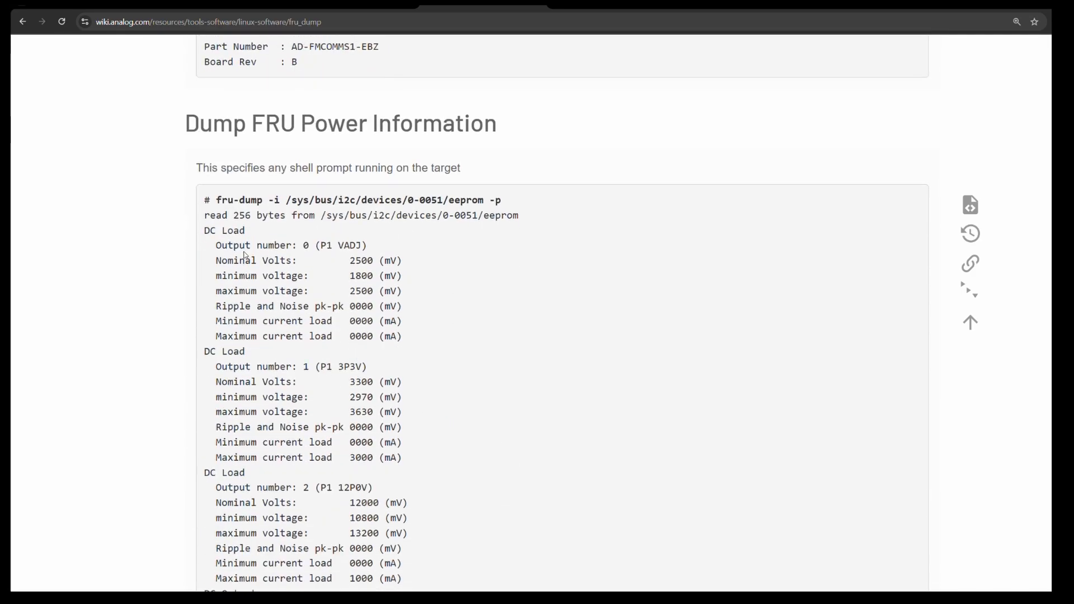
scroll(down, 3)
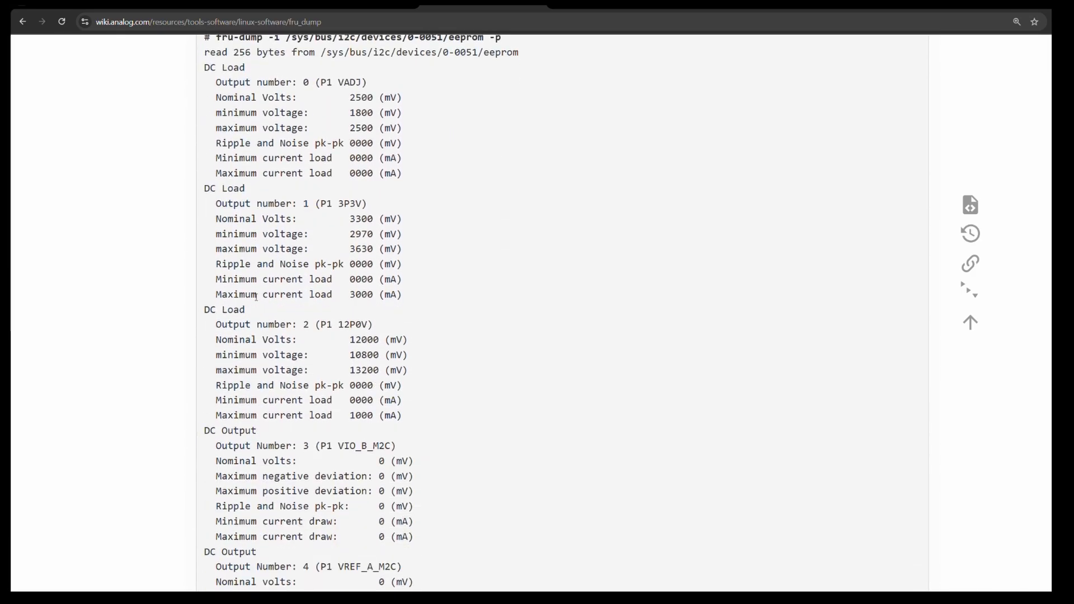
scroll(down, 3)
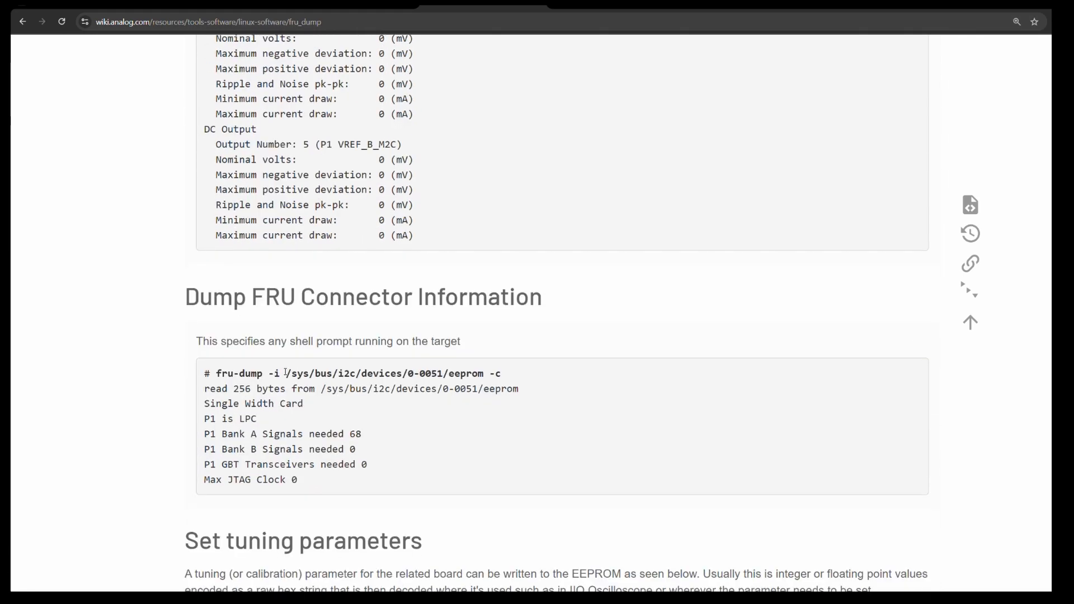
drag(285, 373, 481, 374)
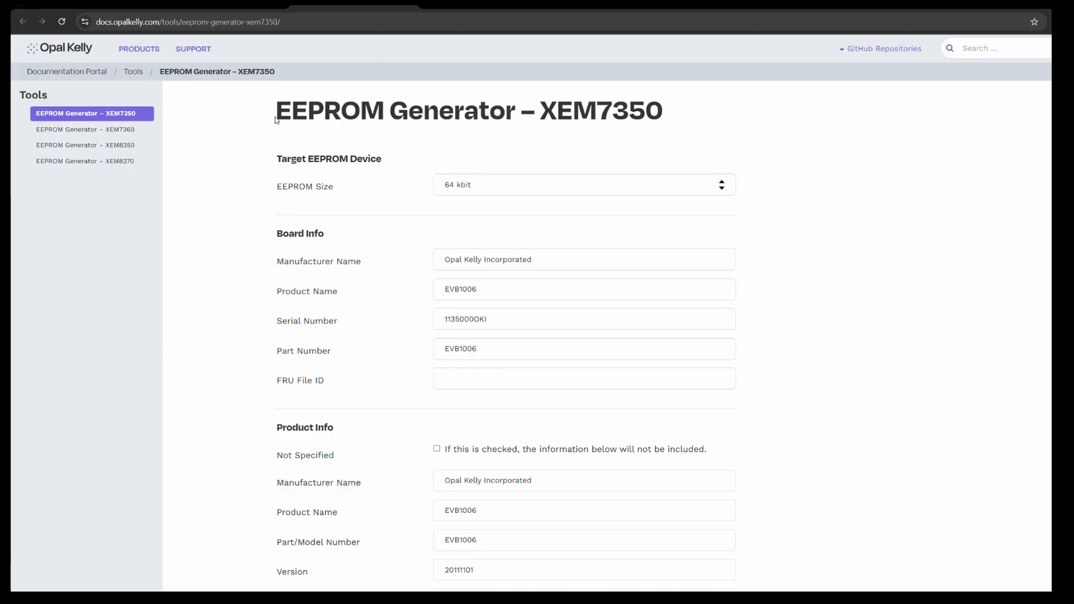
Enter Circuitvalley as the Board Info manufacturer name.
scroll(down, 3)
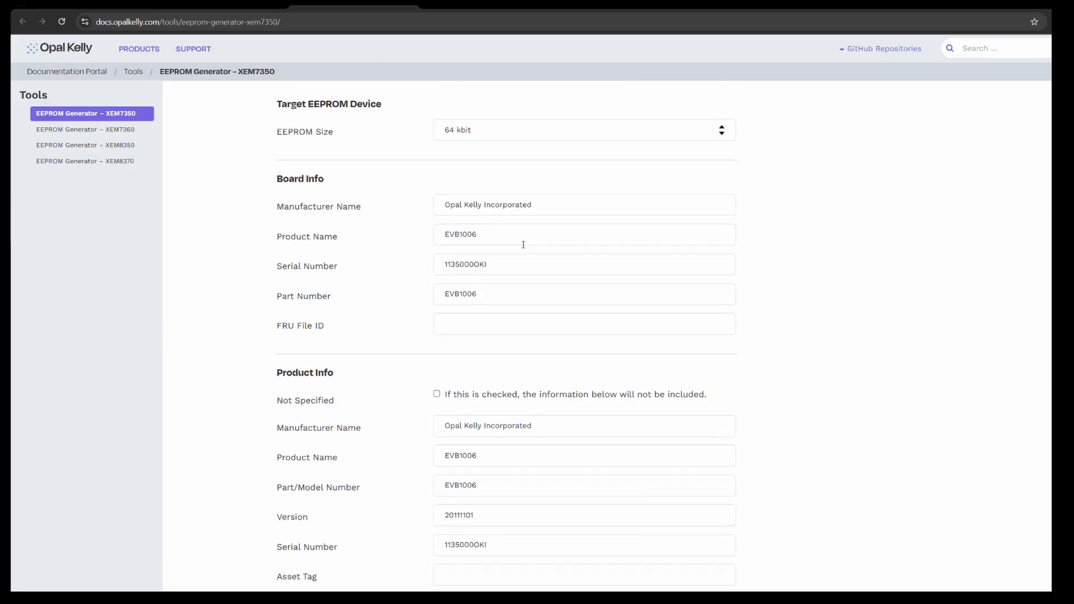
text(Circ)
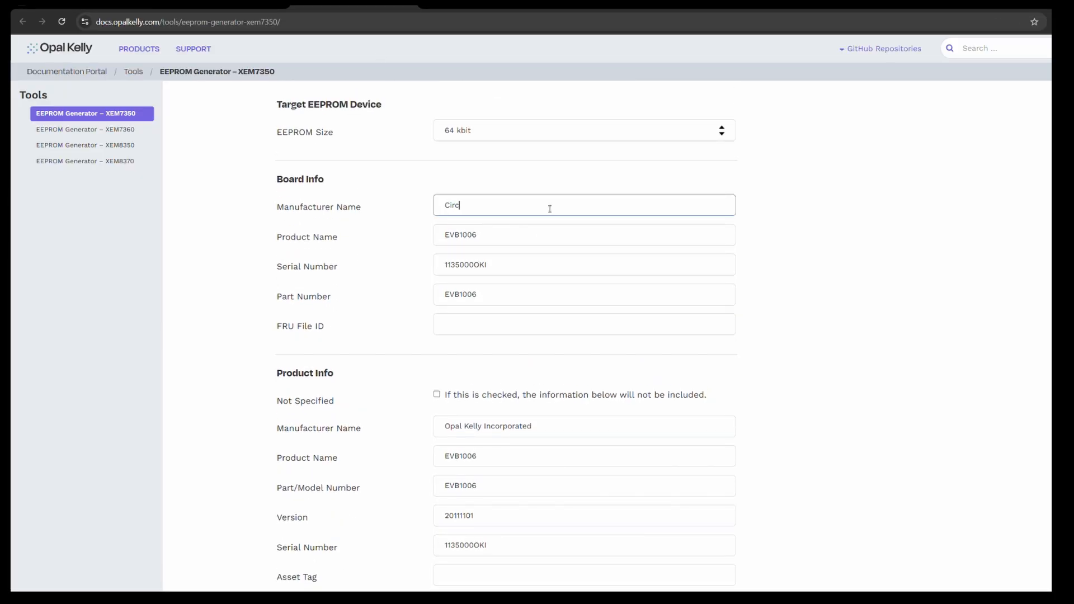
text(Circuitvalley)
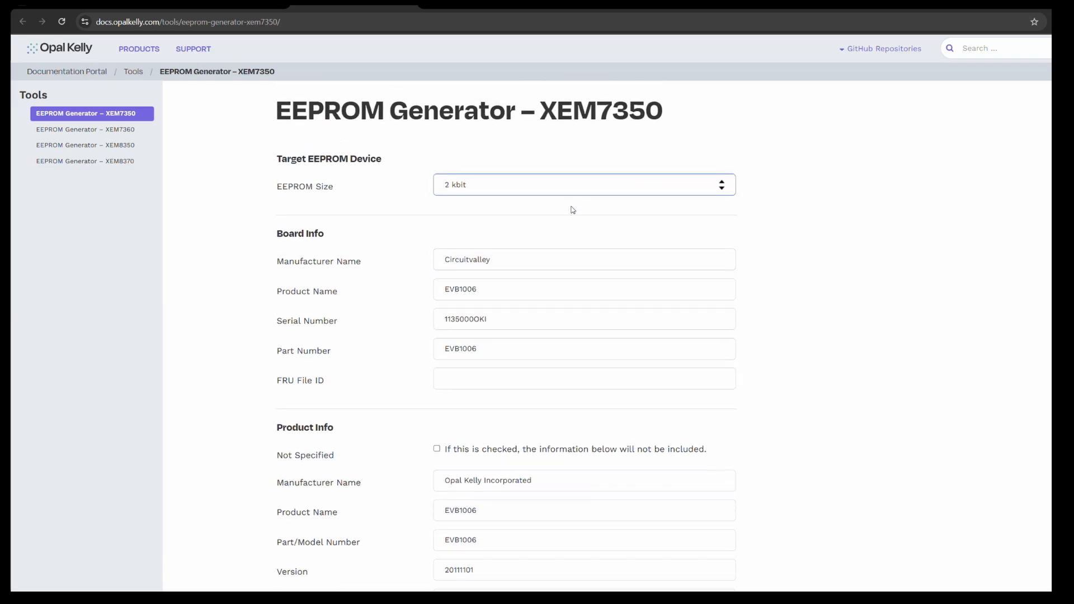
Scroll past EEPROM Size and FMC MultiRecords and go to the FMCConfig tool documentation.
scroll(down, 3)
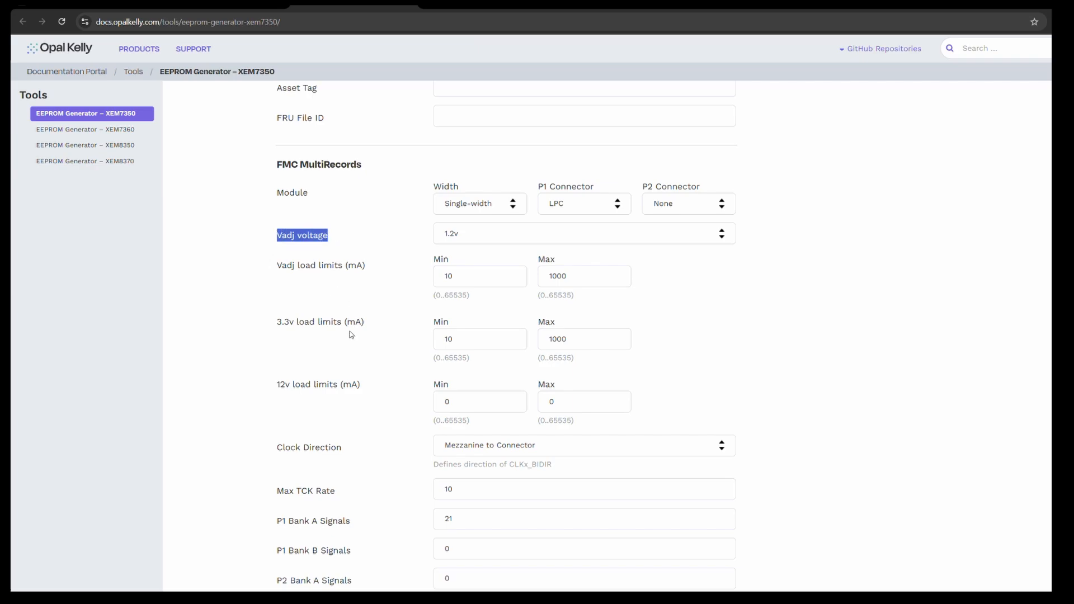
scroll(down, 3)
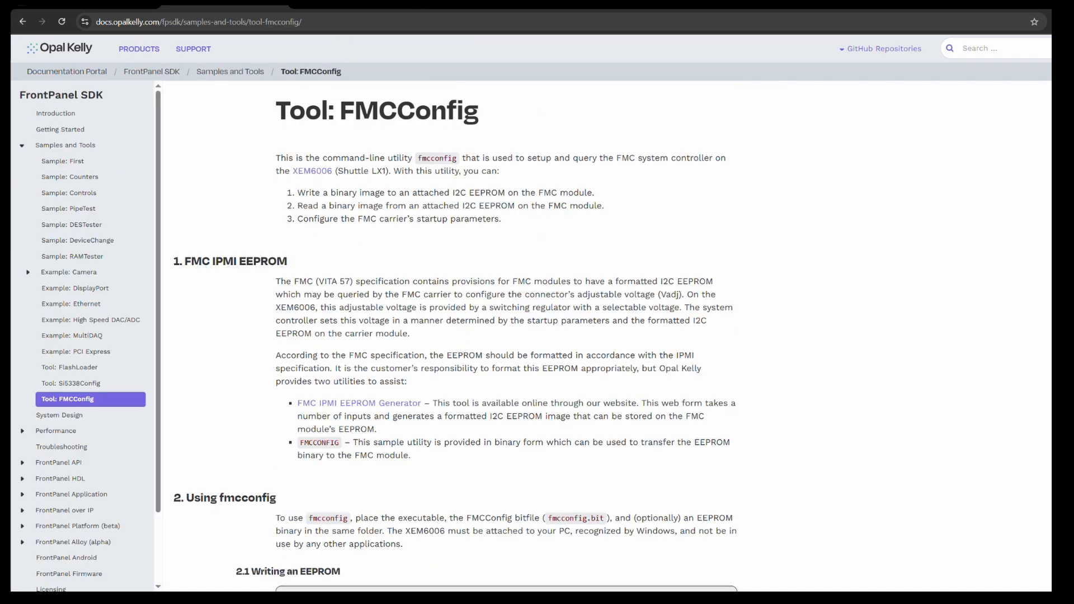
double_click(296, 109)
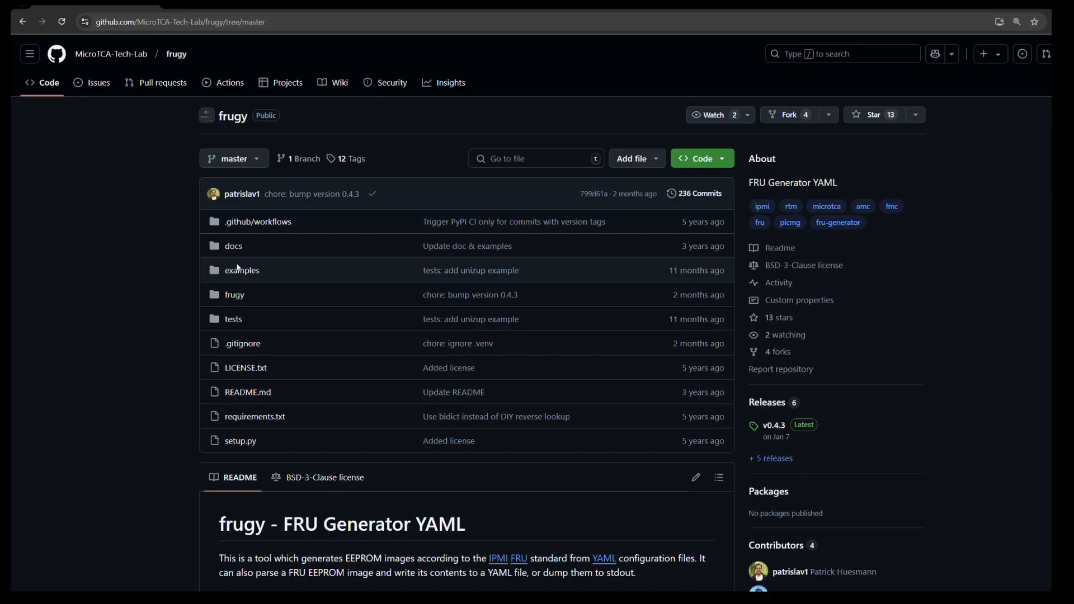
Reopen frugy's examples folder listing files down to opalkelly_default_2k.yml and uLOG_FRU.yml.
click(242, 270)
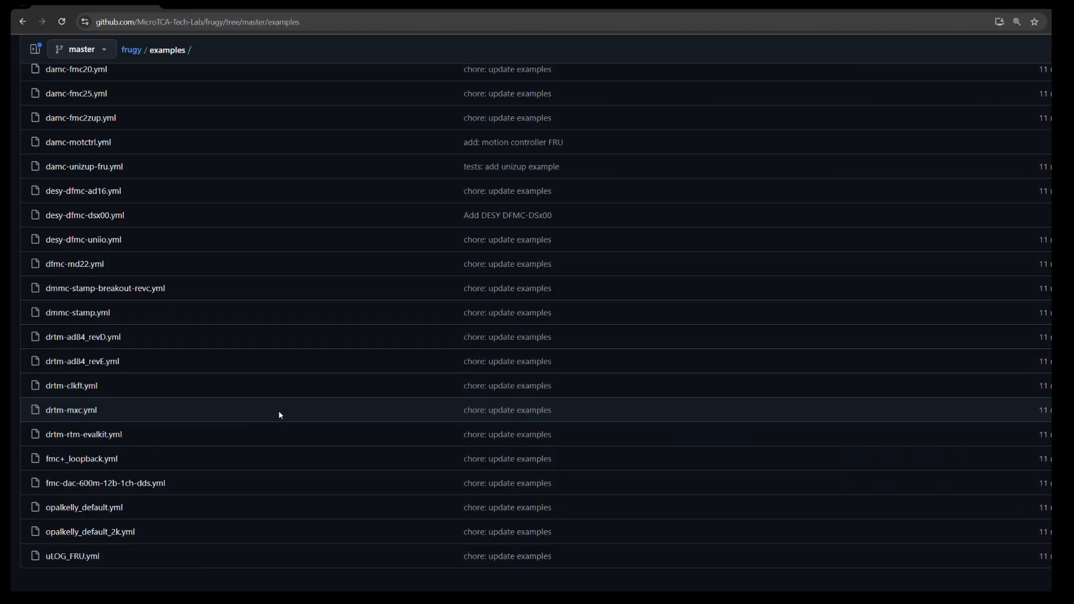
mouse_move(270, 430)
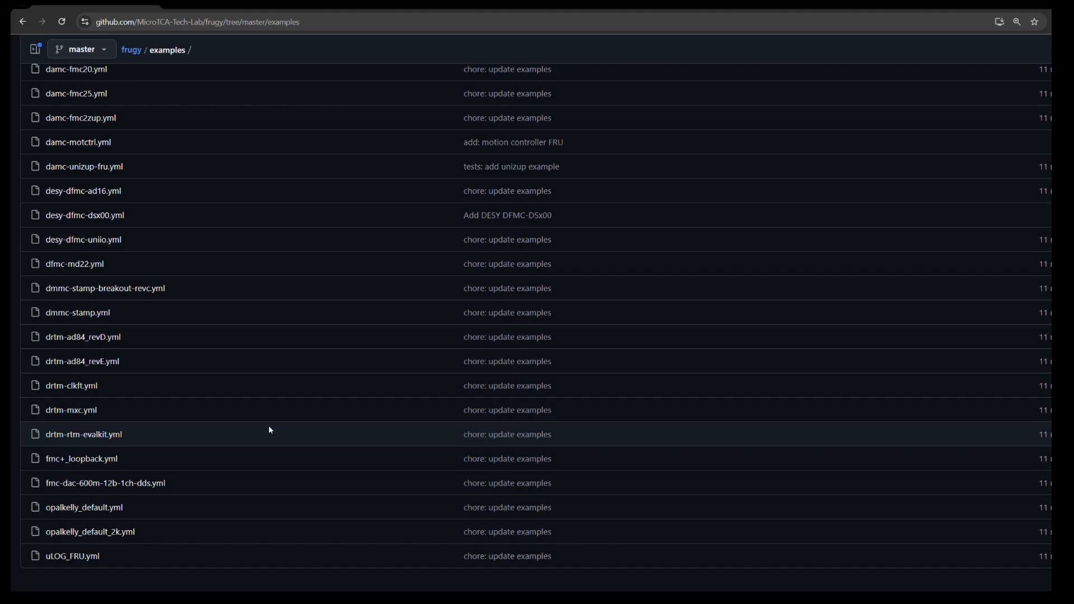